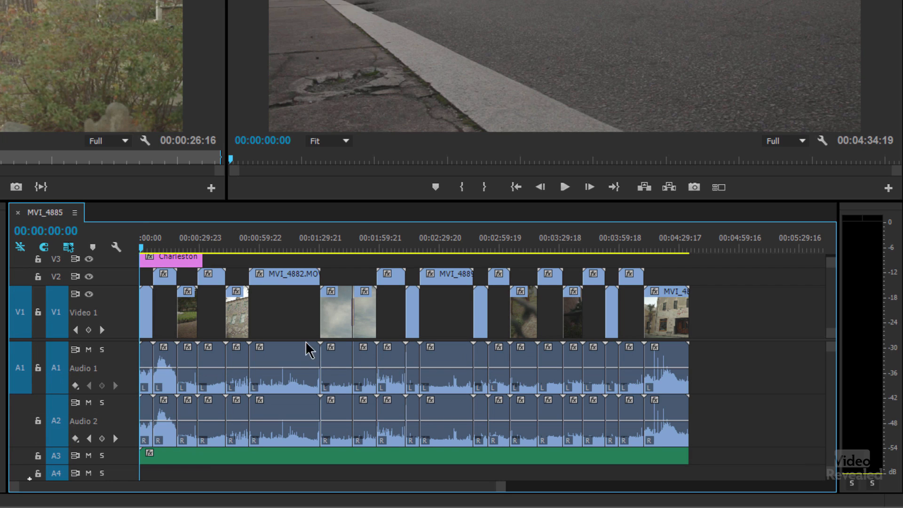
mouse_move(163, 372)
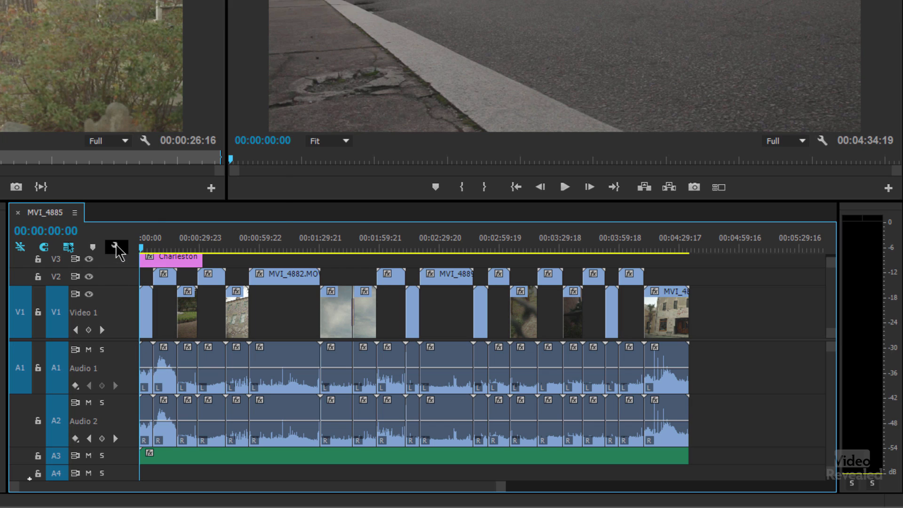
- Begin saving the current track heights as a preset named "Colin's Timeline"
left_click(116, 248)
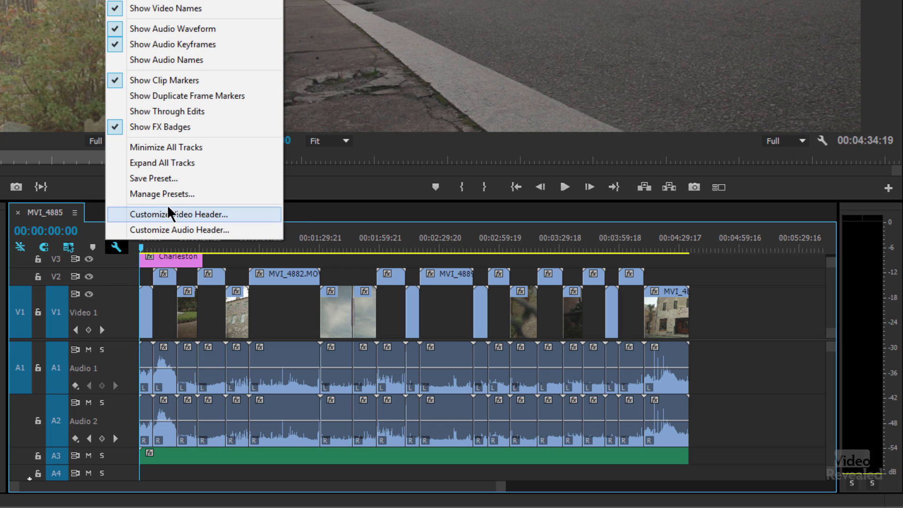
mouse_move(179, 187)
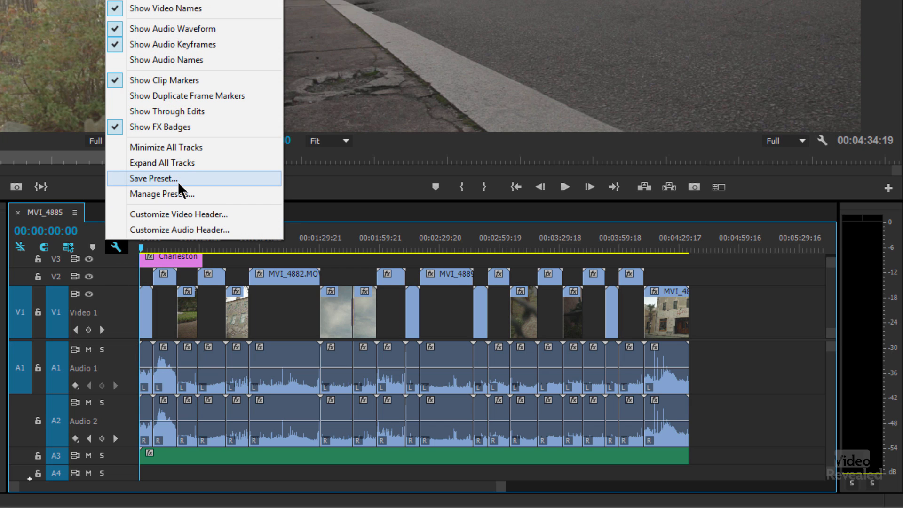
left_click(153, 177)
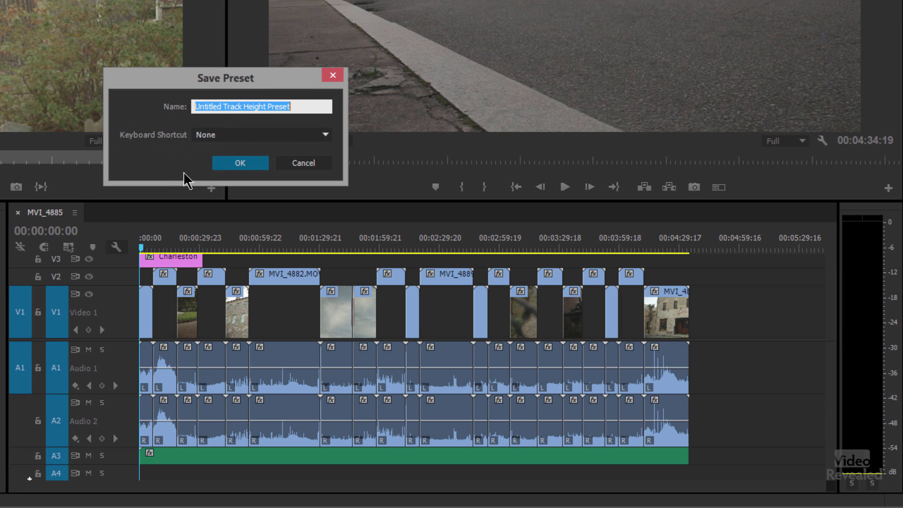
type("Colin's")
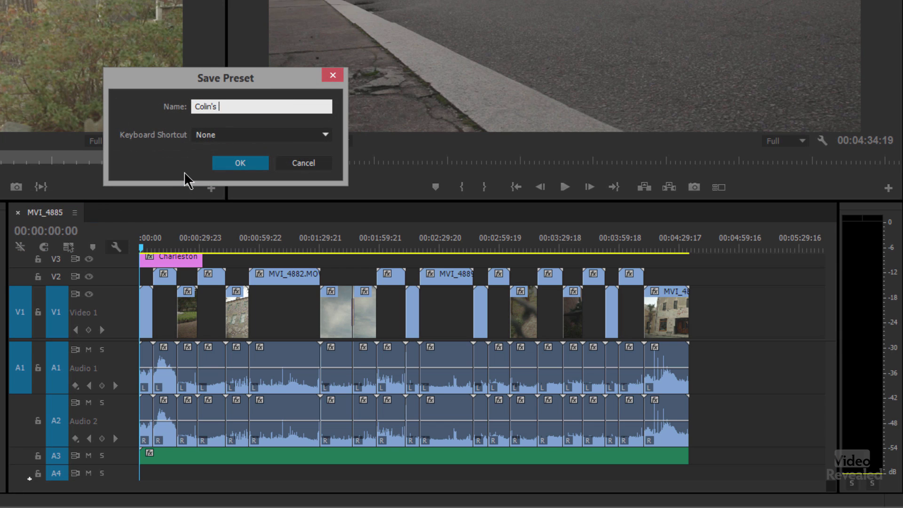
type("Timeline")
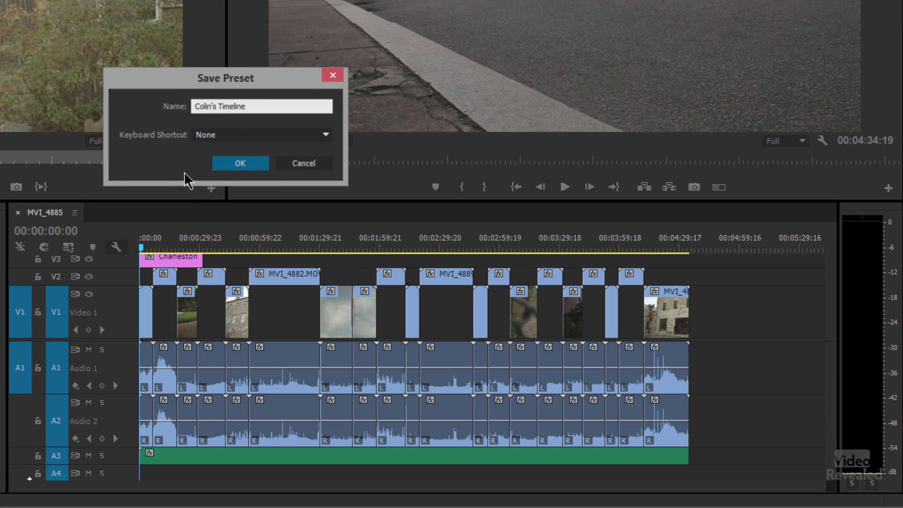
- Check the "Colin's Timeline" preset is listed, then minimize all timeline tracks
left_click(117, 246)
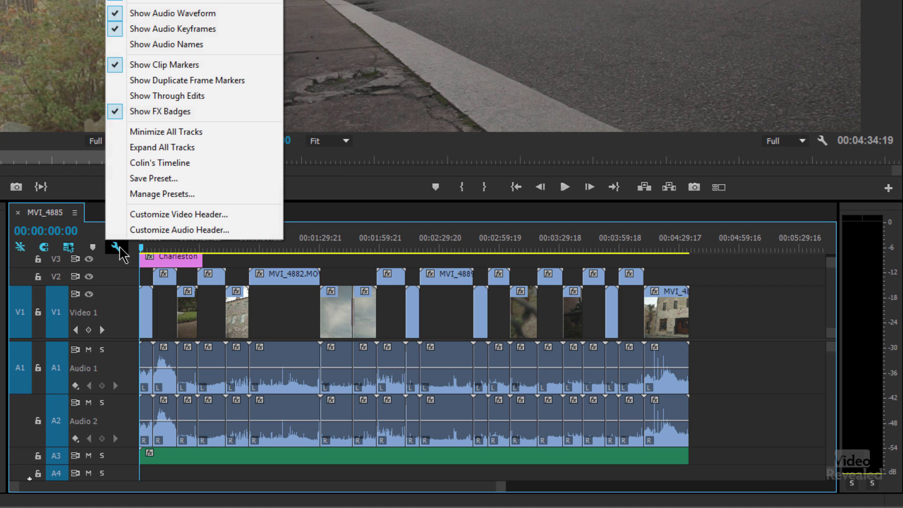
mouse_move(190, 163)
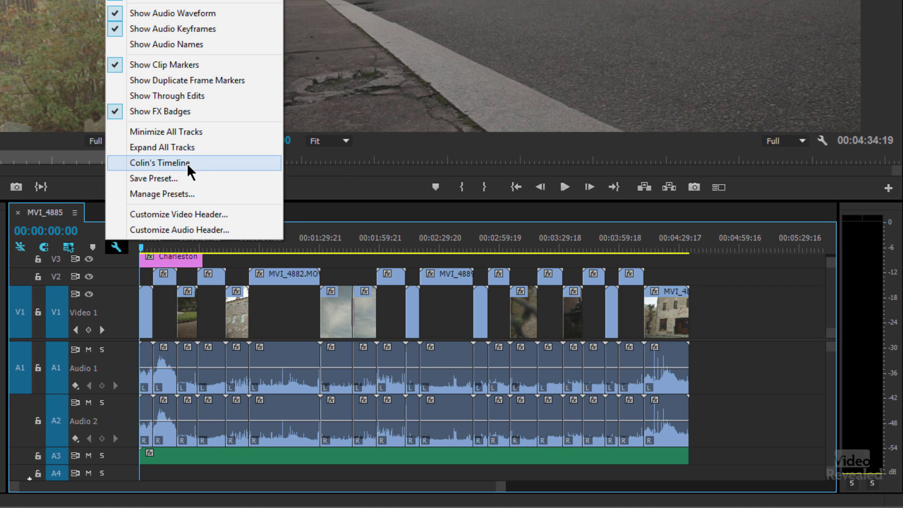
left_click(165, 132)
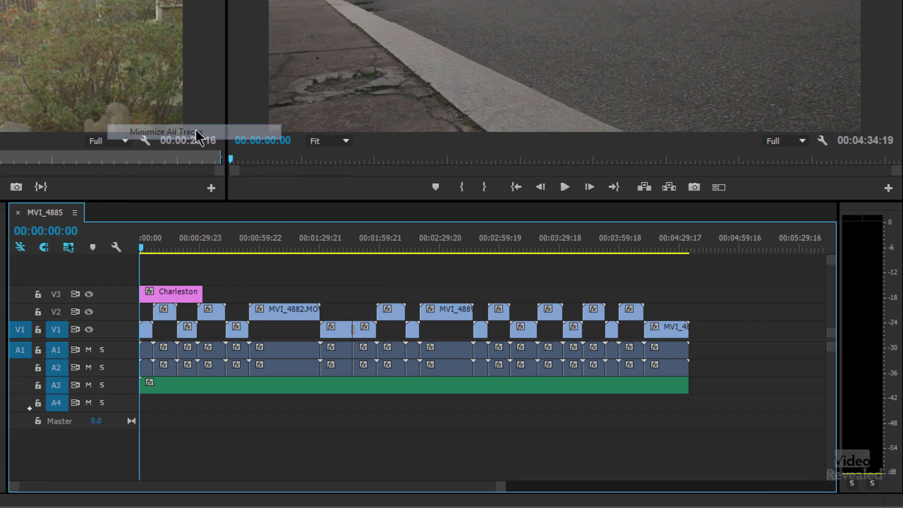
left_click(115, 247)
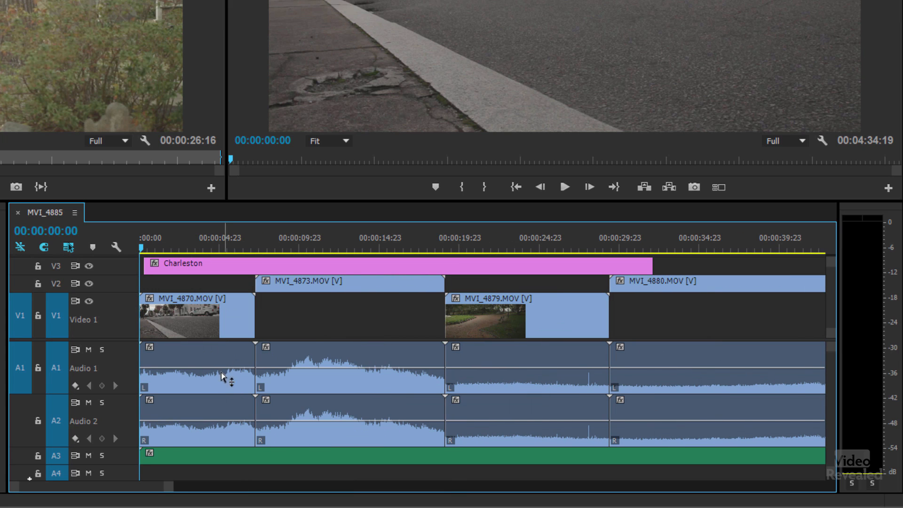
mouse_move(150, 293)
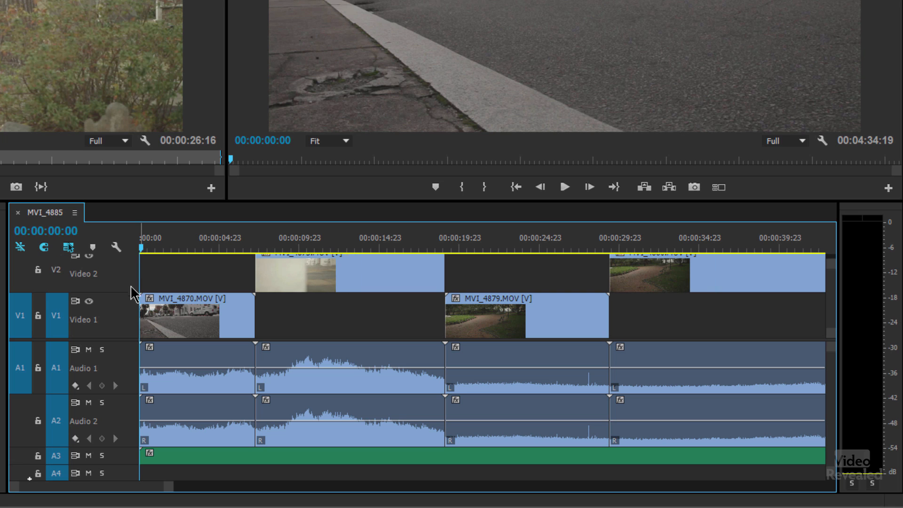
mouse_move(115, 246)
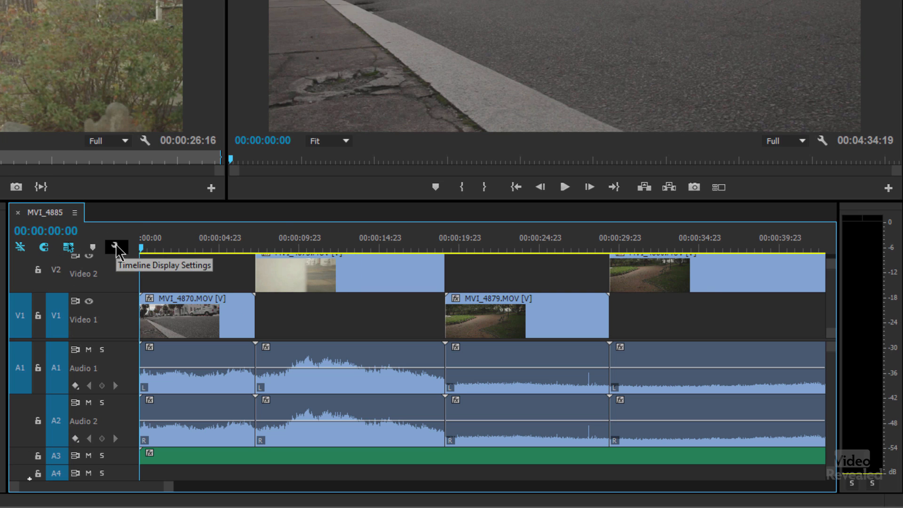
- Switch Show Video Thumbnails off and back on so clips display thumbnails again
left_click(114, 247)
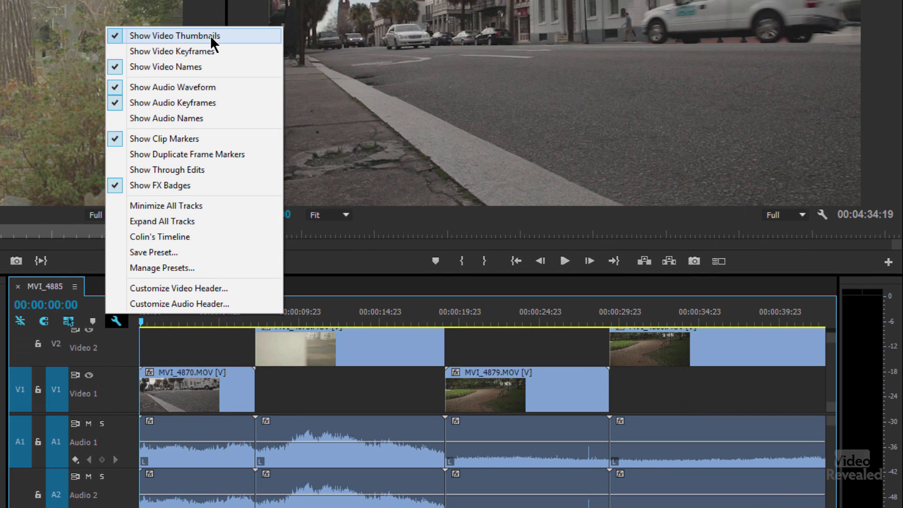
mouse_move(173, 51)
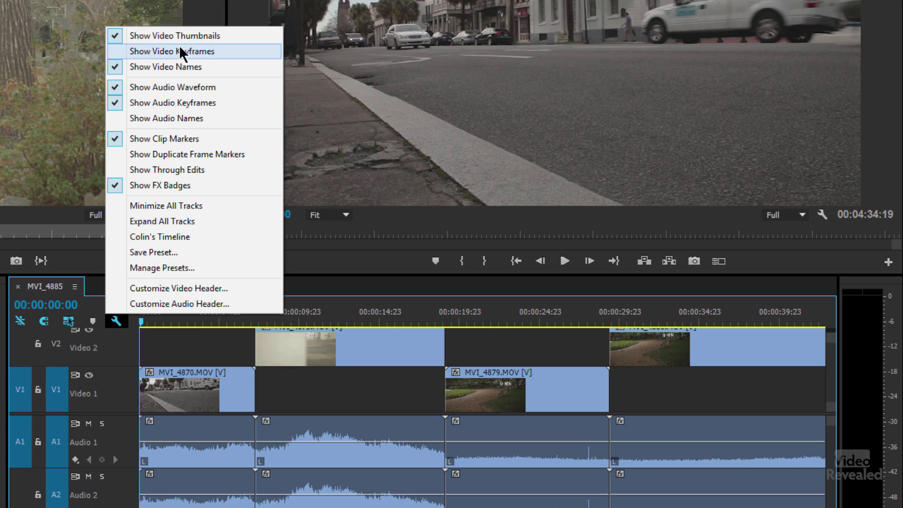
mouse_move(203, 59)
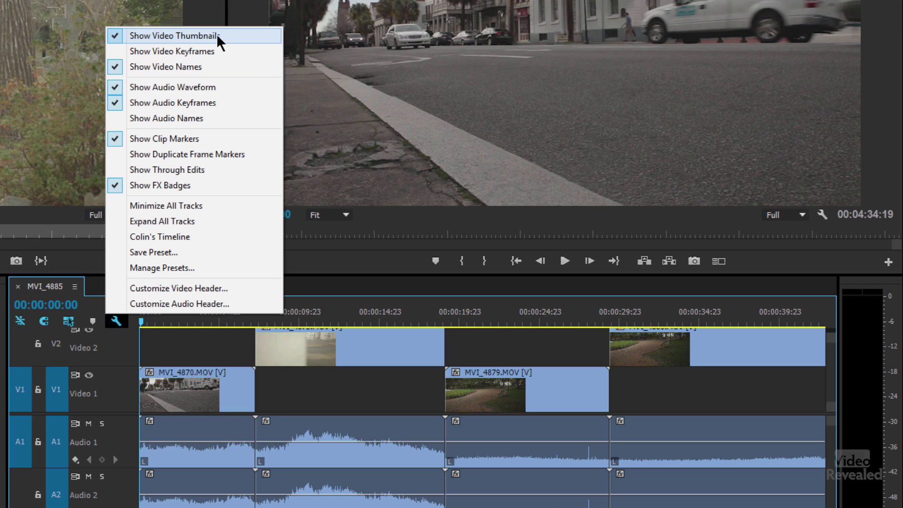
left_click(174, 35)
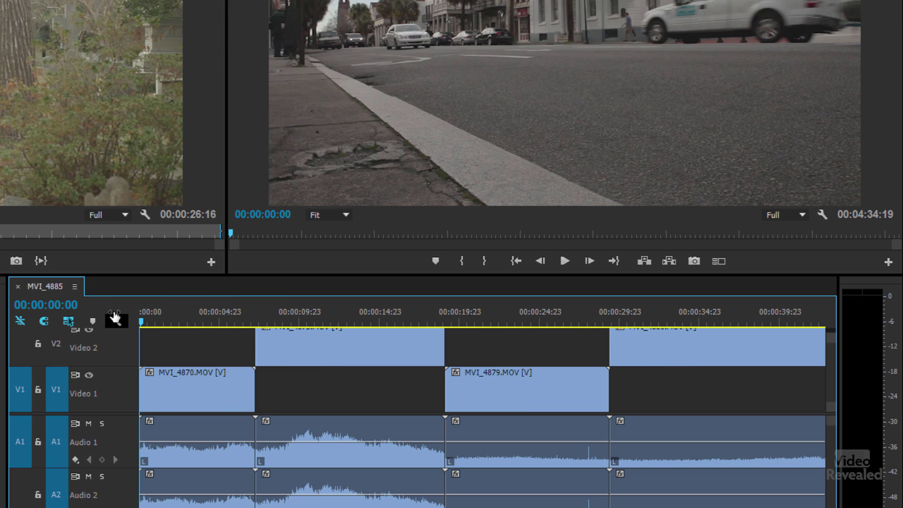
left_click(115, 320)
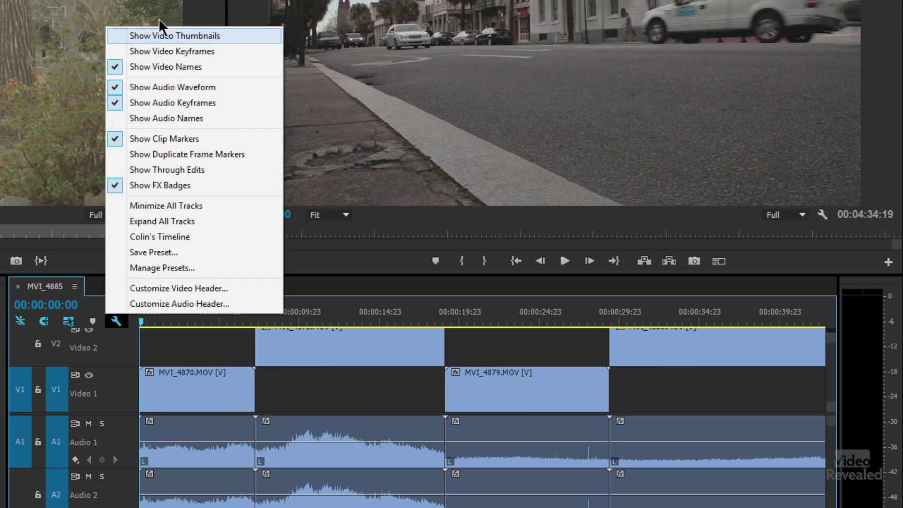
left_click(174, 35)
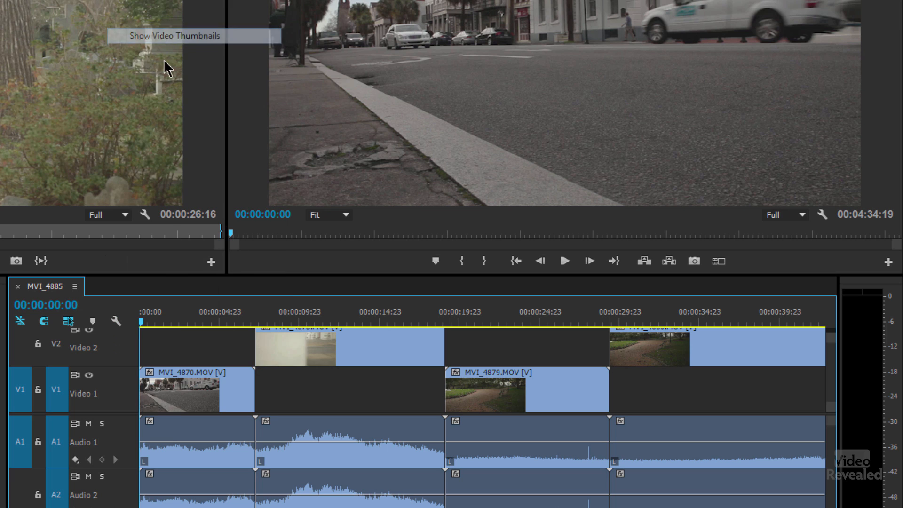
left_click(115, 321)
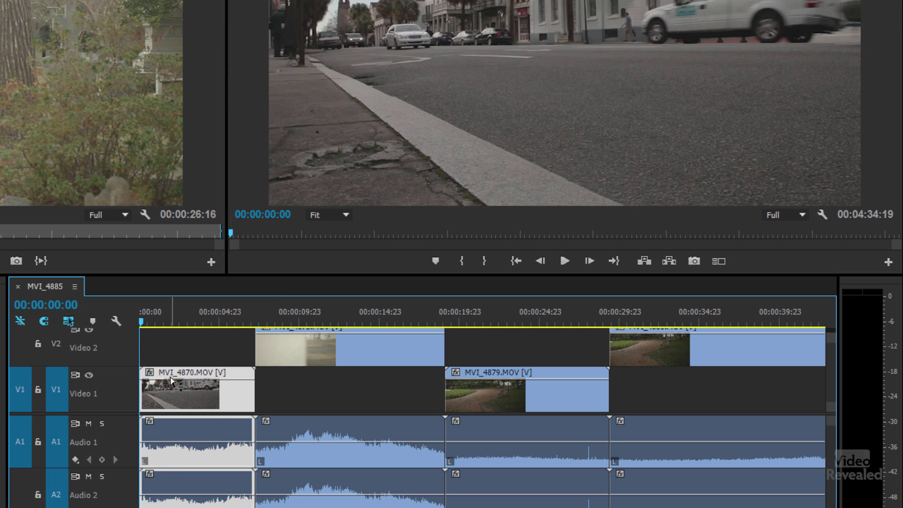
mouse_move(175, 381)
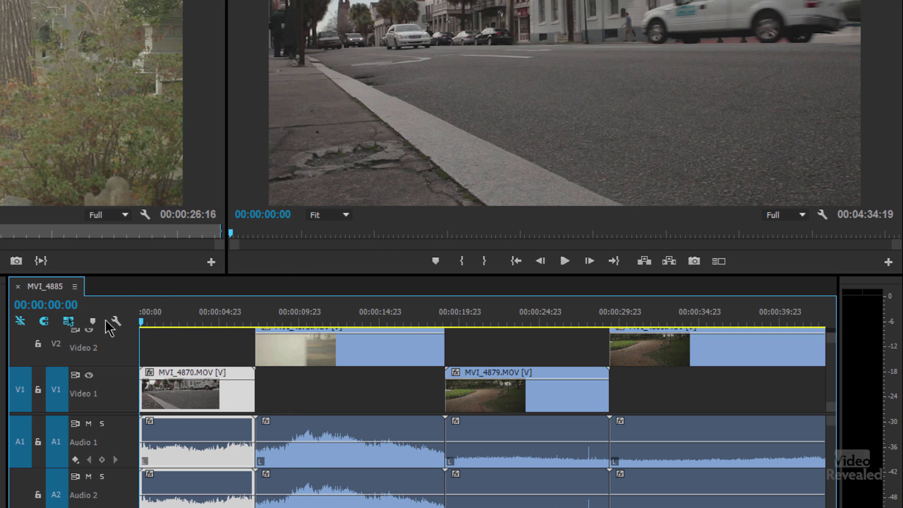
- Enable Show Video Keyframes and Show Audio Names in the timeline display options
left_click(115, 324)
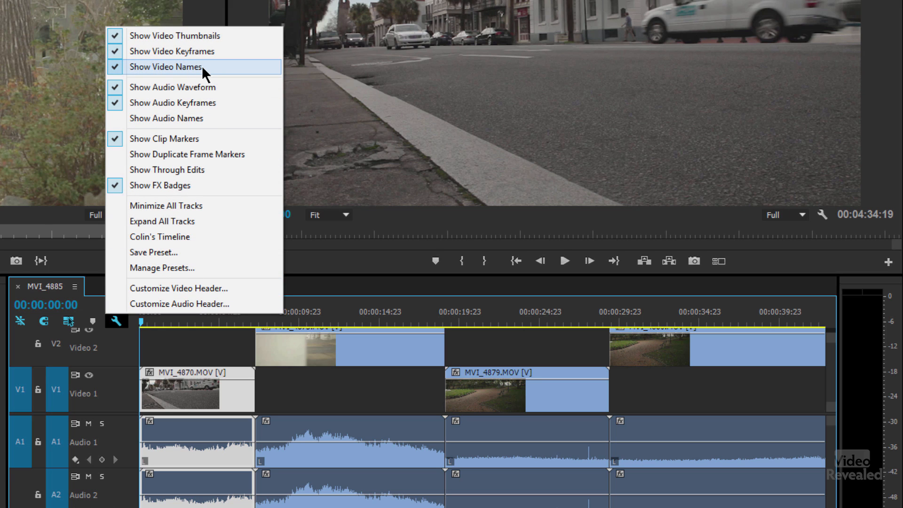
mouse_move(165, 118)
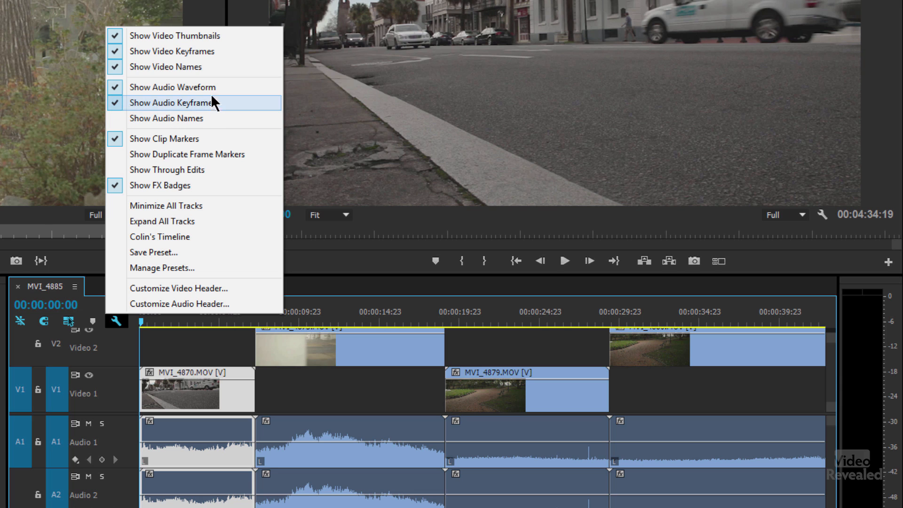
mouse_move(173, 86)
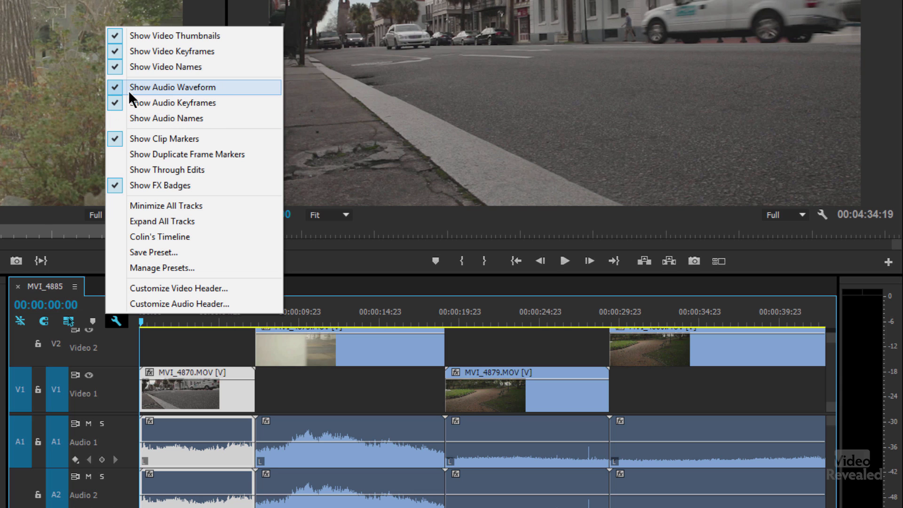
left_click(172, 87)
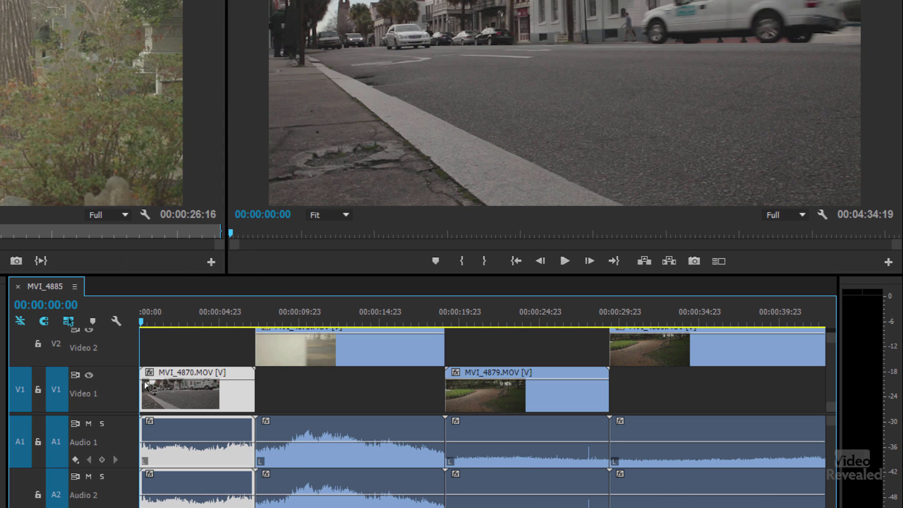
left_click(115, 321)
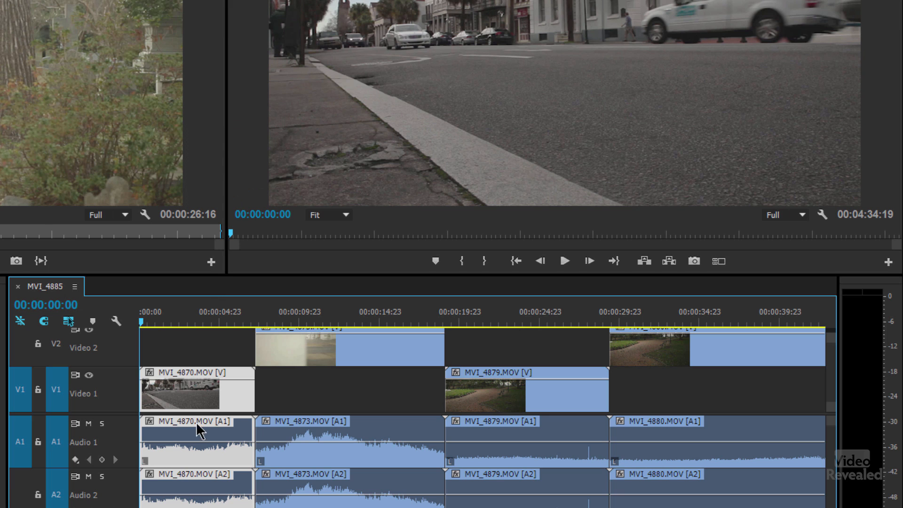
mouse_move(109, 368)
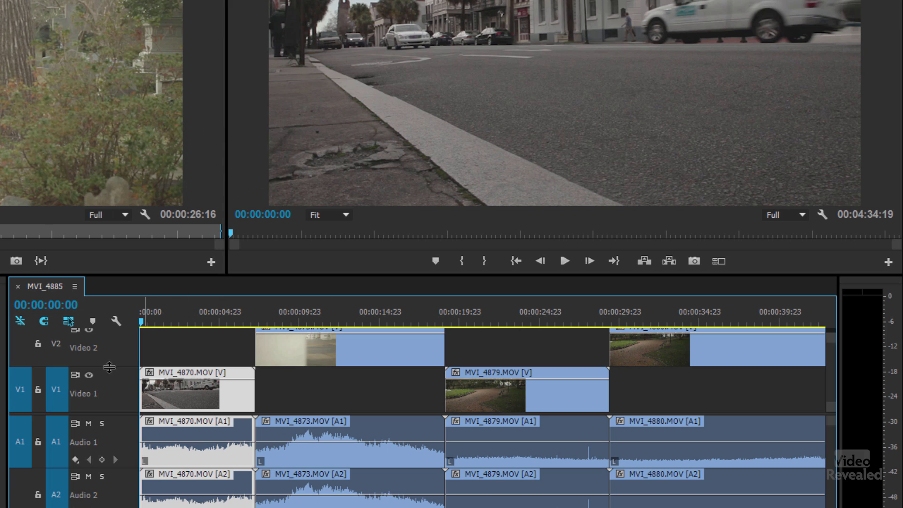
left_click(115, 322)
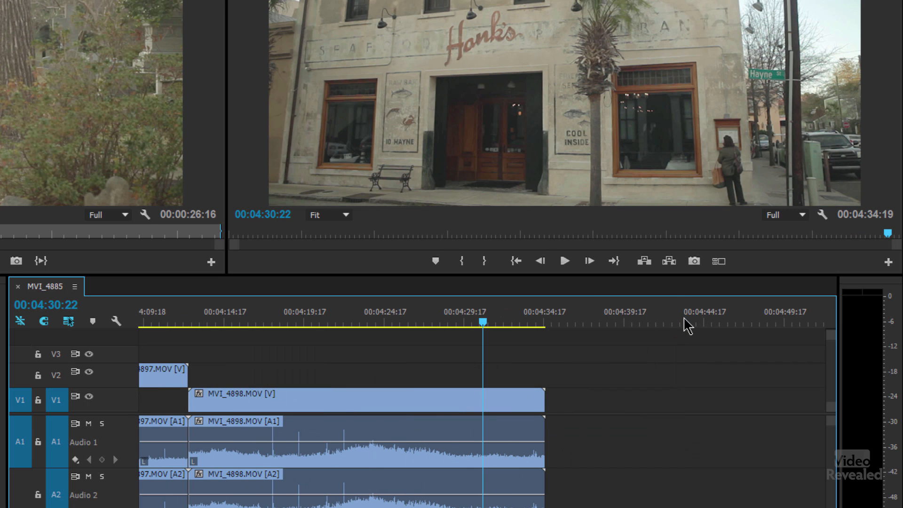
mouse_move(248, 378)
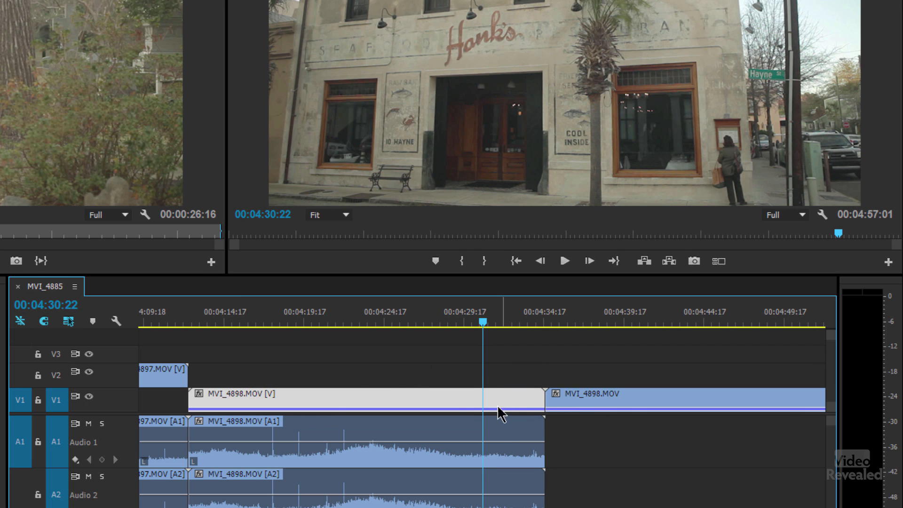
mouse_move(570, 419)
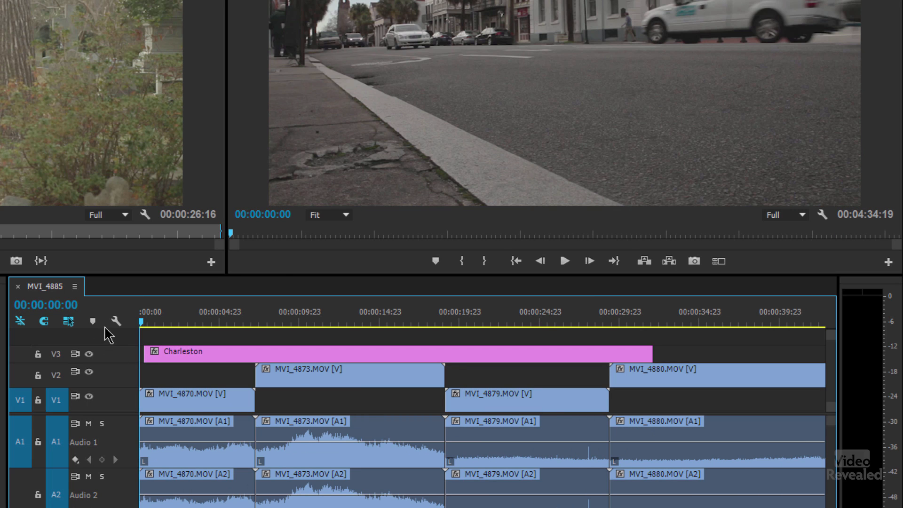
- Bring up the Timeline Display Settings menu at the start of the sequence
left_click(116, 321)
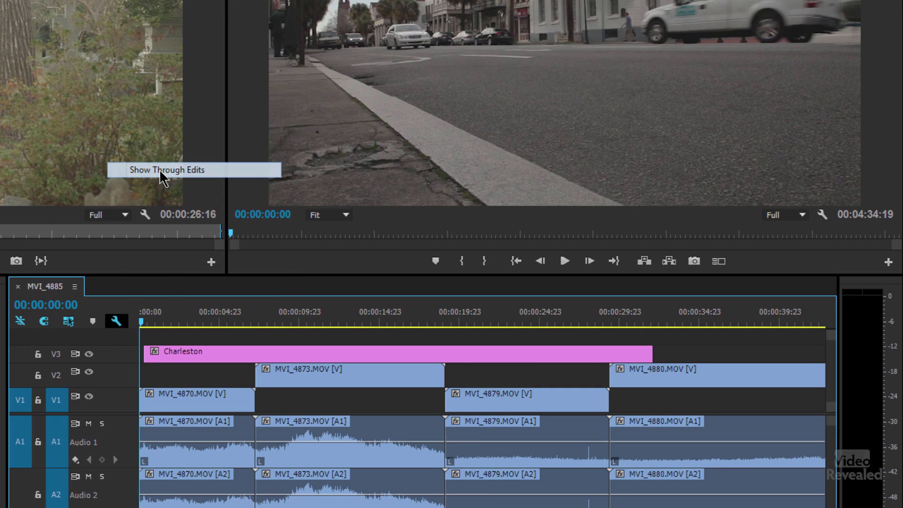
- Enable Show Through Edits and join the split MVI_4873 clip on V2 into one piece
left_click(326, 323)
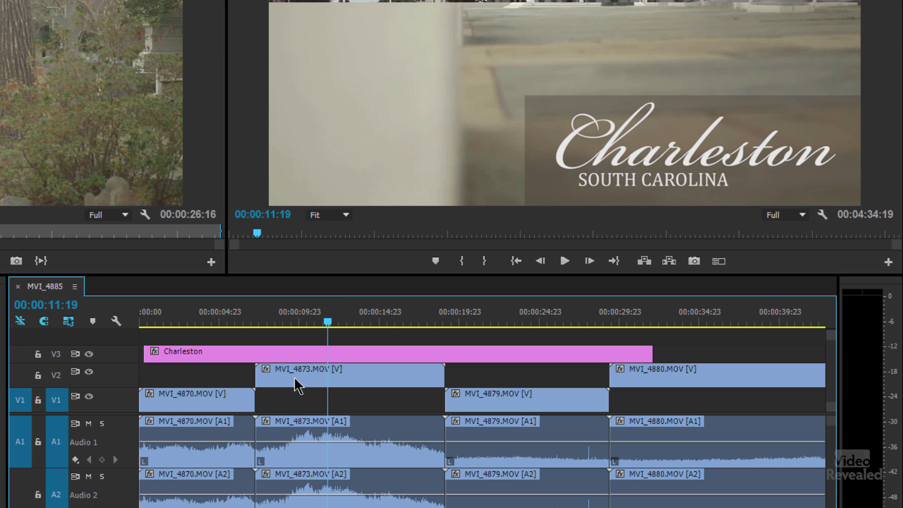
mouse_move(334, 383)
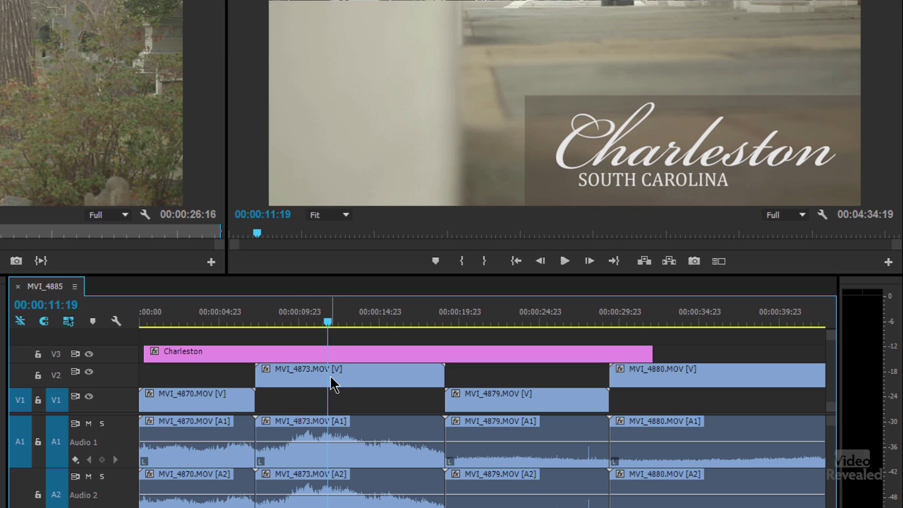
left_click(350, 375)
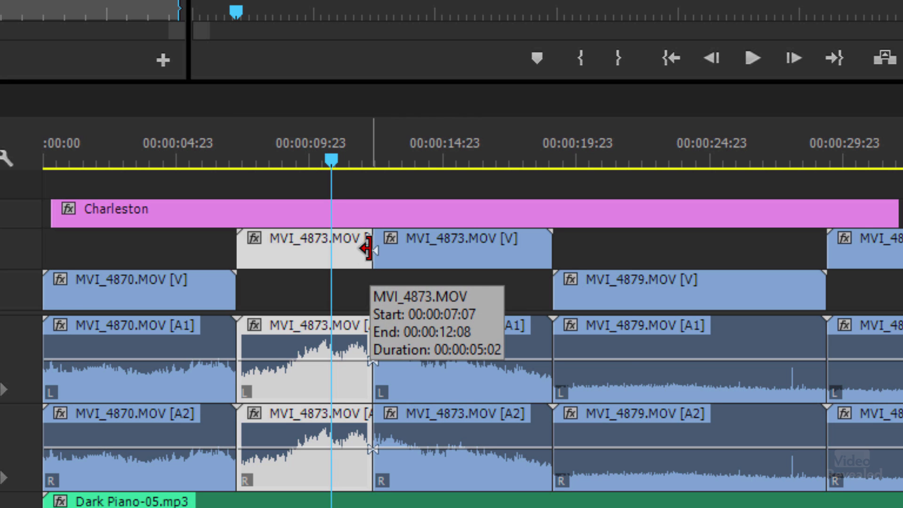
right_click(369, 242)
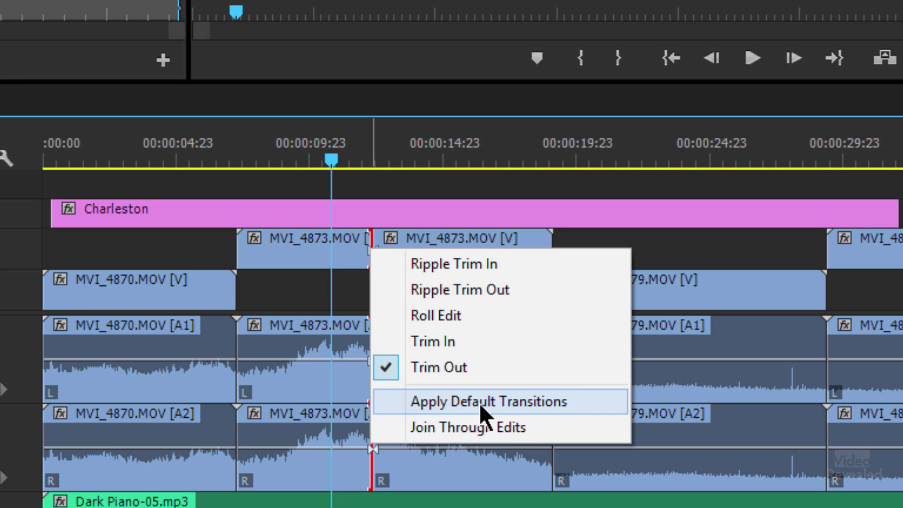
left_click(485, 401)
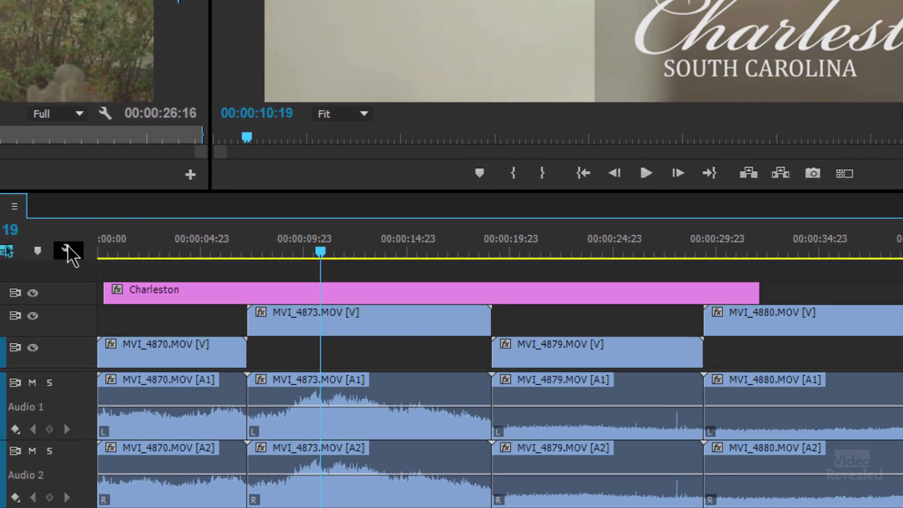
left_click(68, 250)
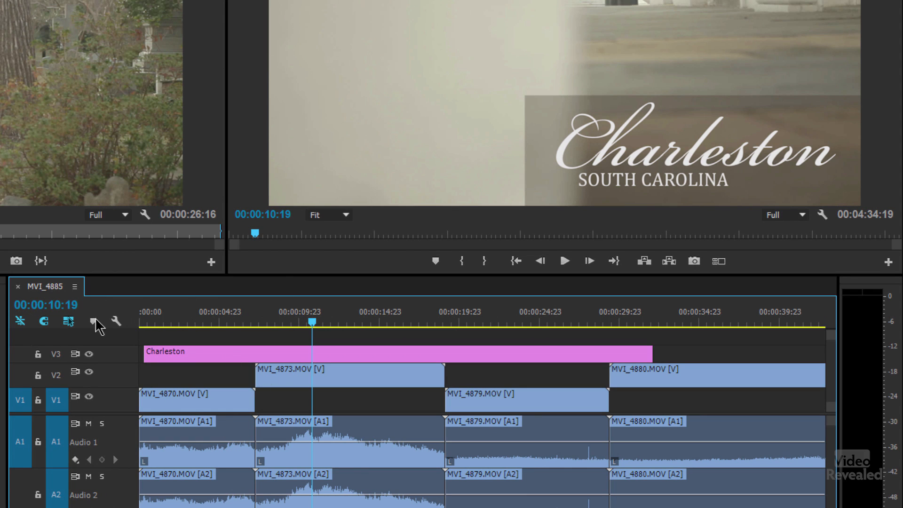
- Enable Show FX Badges and view MVI_4873's badge effects: Motion, Opacity, Time Remapping
left_click(114, 322)
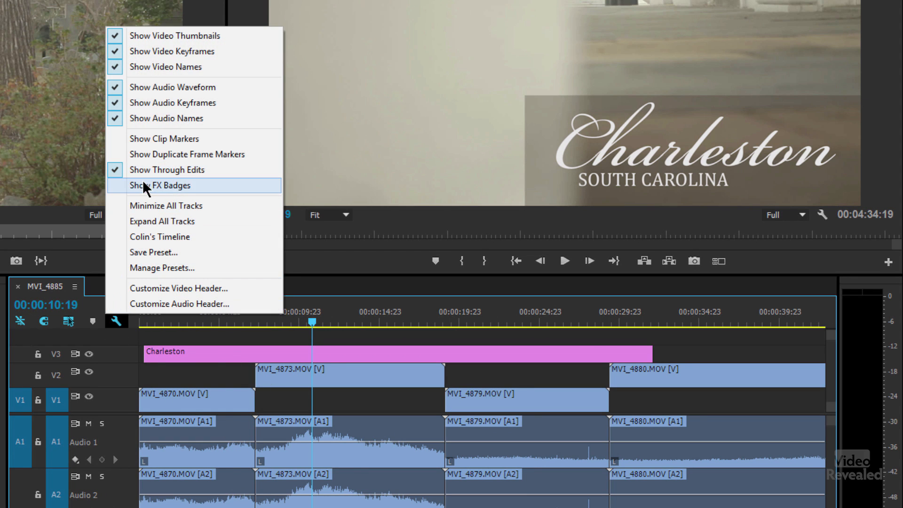
left_click(162, 185)
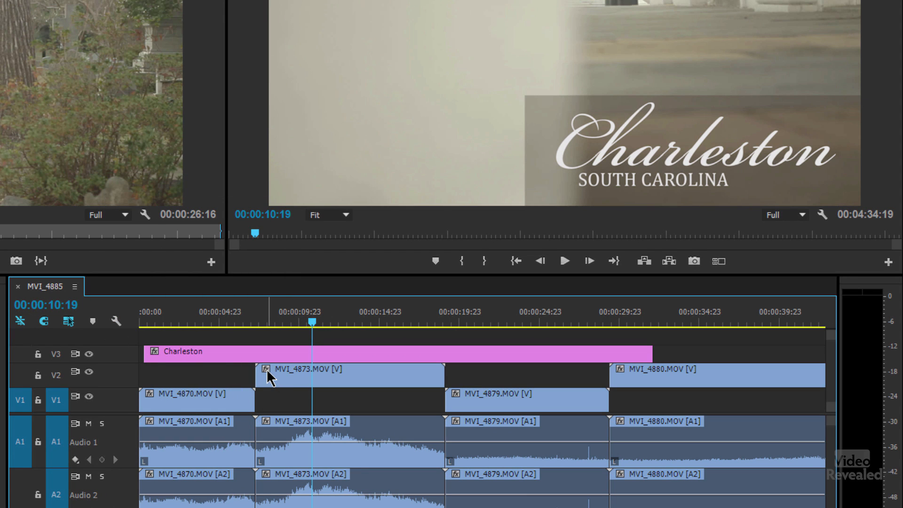
right_click(271, 374)
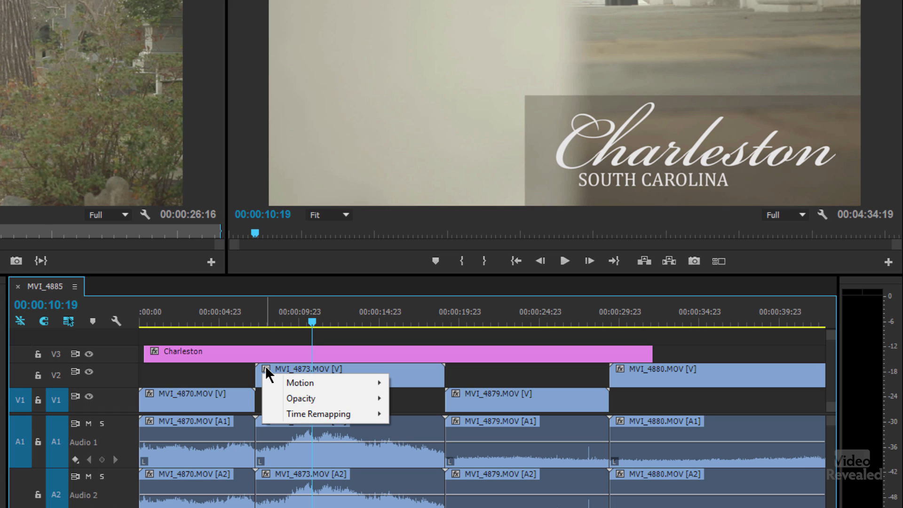
mouse_move(314, 389)
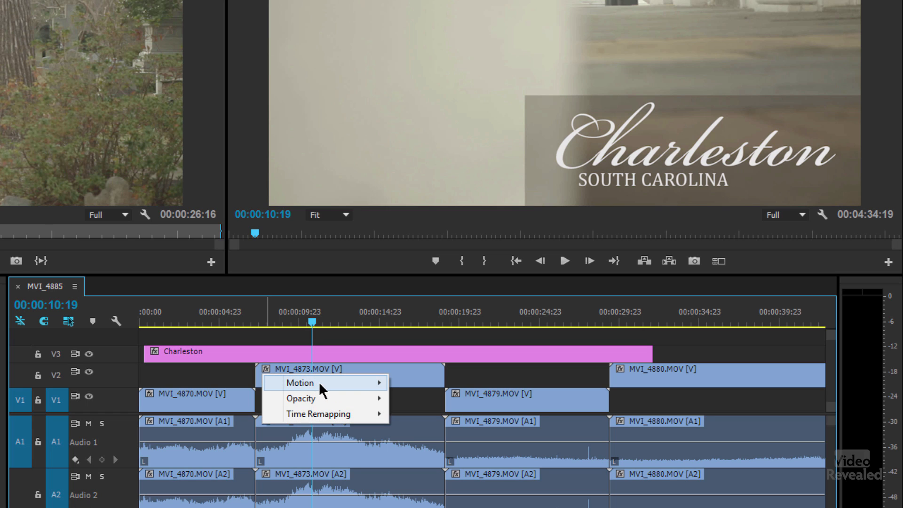
mouse_move(301, 397)
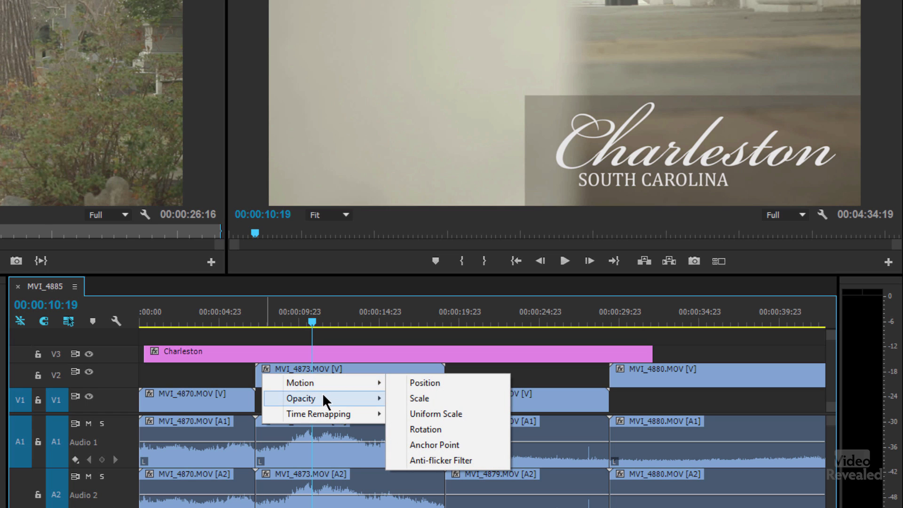
mouse_move(312, 382)
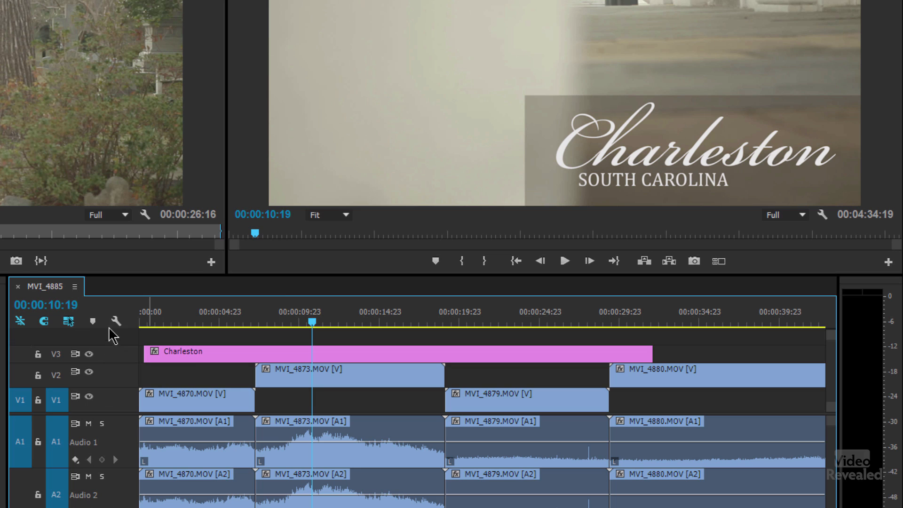
left_click(115, 322)
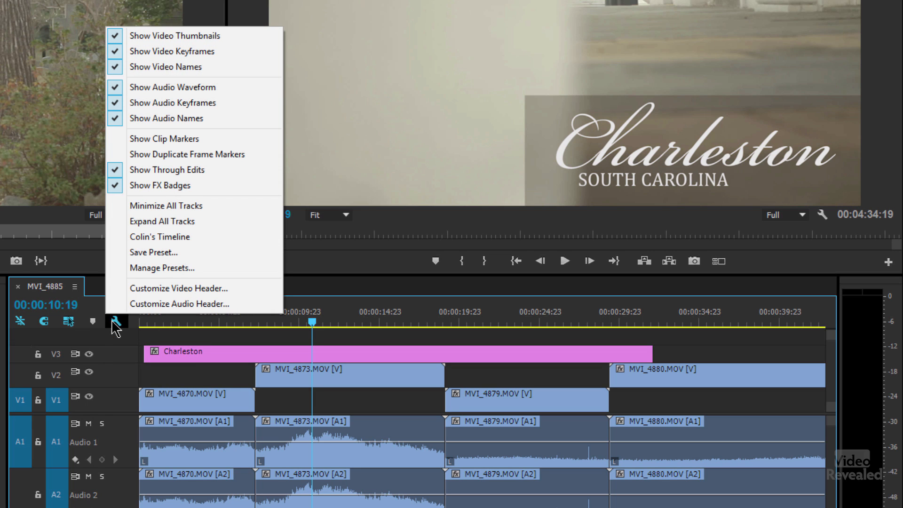
mouse_move(193, 287)
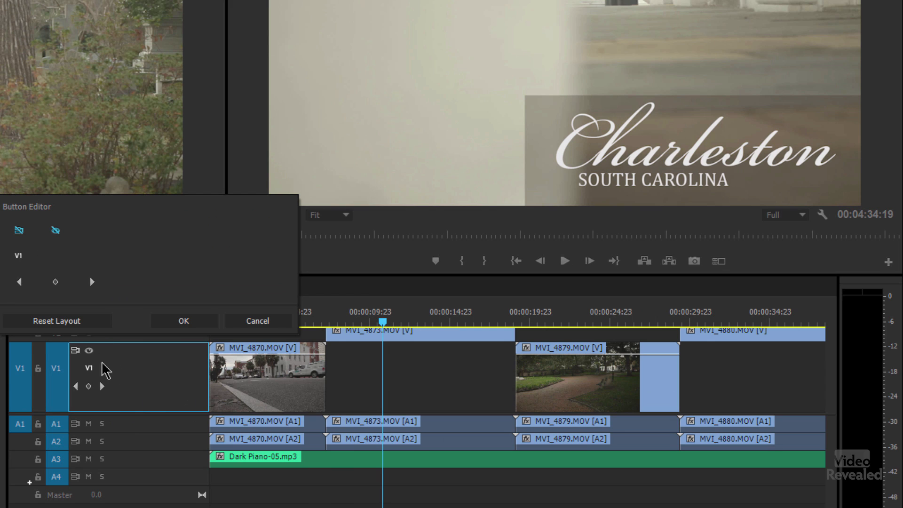
mouse_move(101, 403)
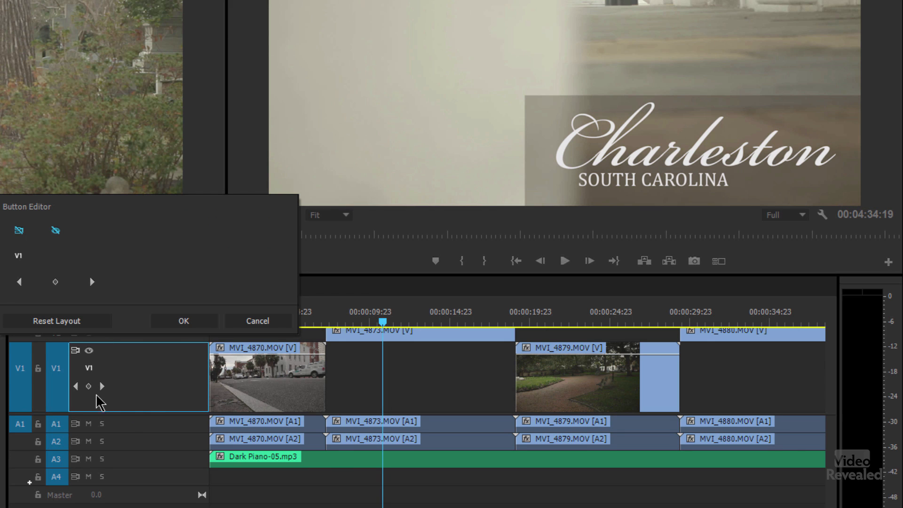
mouse_move(76, 352)
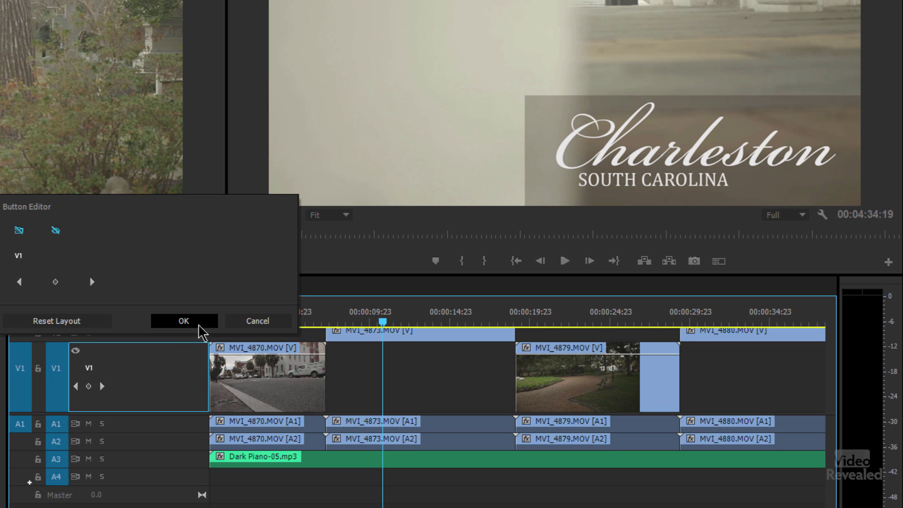
- Confirm the video header layout with the Toggle Sync Lock button removed
left_click(183, 321)
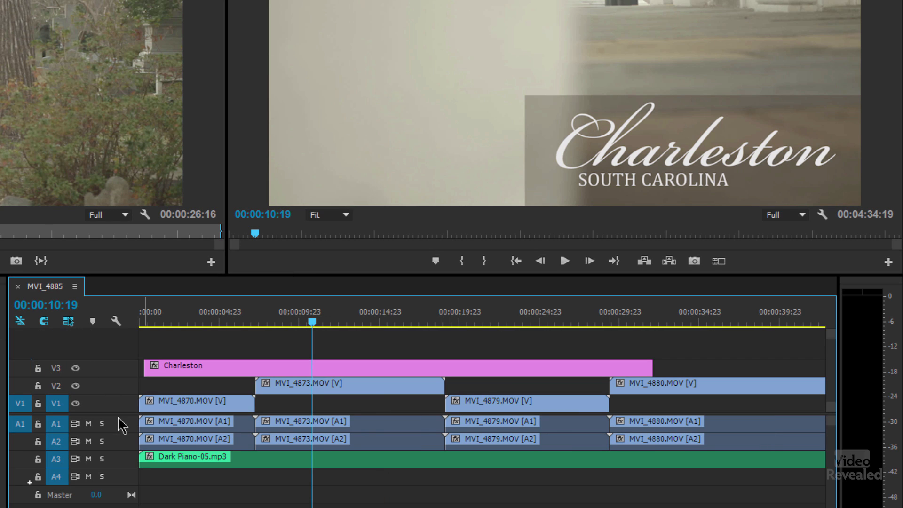
- Customize the audio header to include the Track Meter on A1 and confirm it
left_click(115, 321)
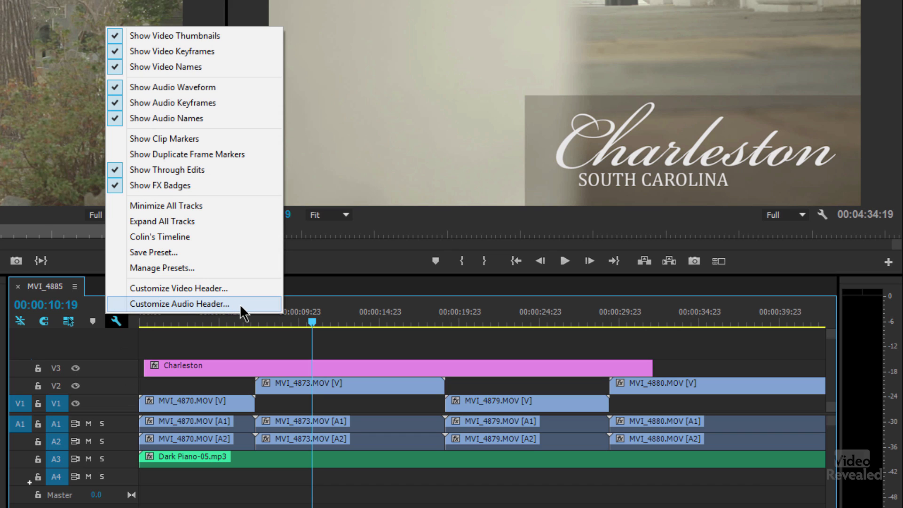
left_click(179, 303)
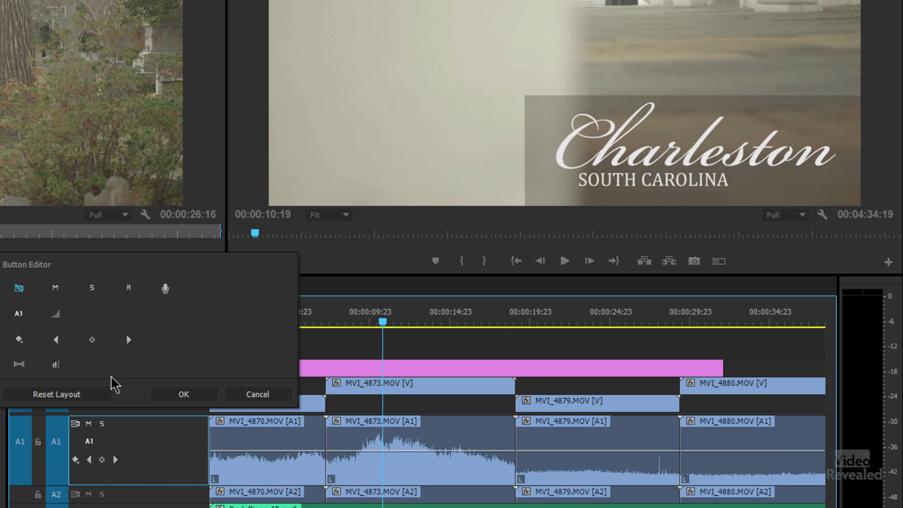
mouse_move(111, 420)
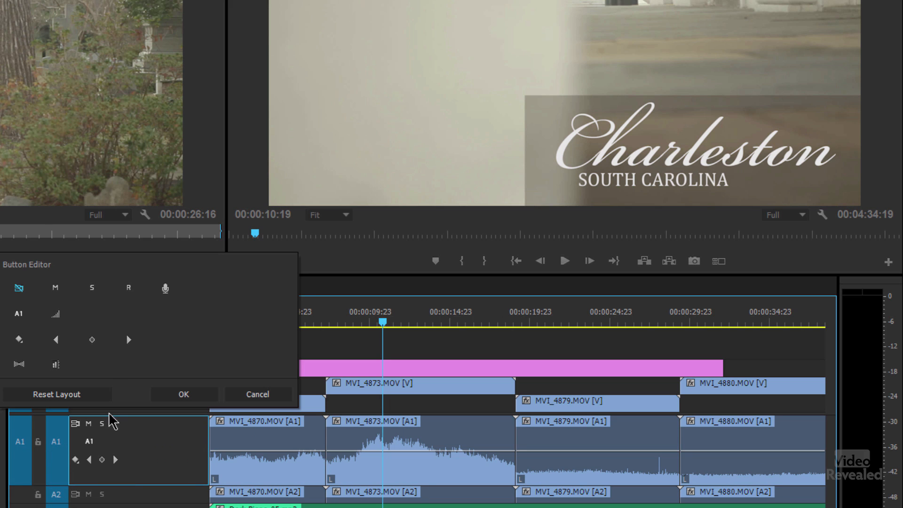
mouse_move(103, 427)
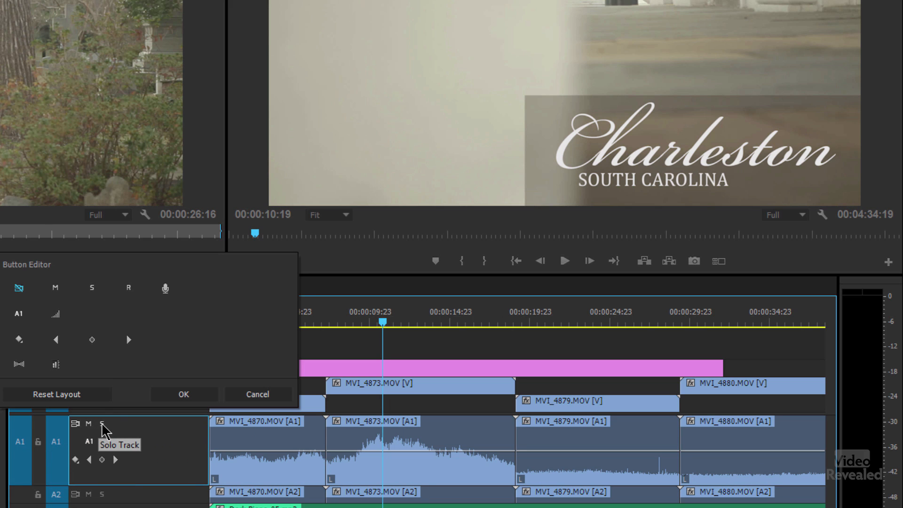
mouse_move(165, 287)
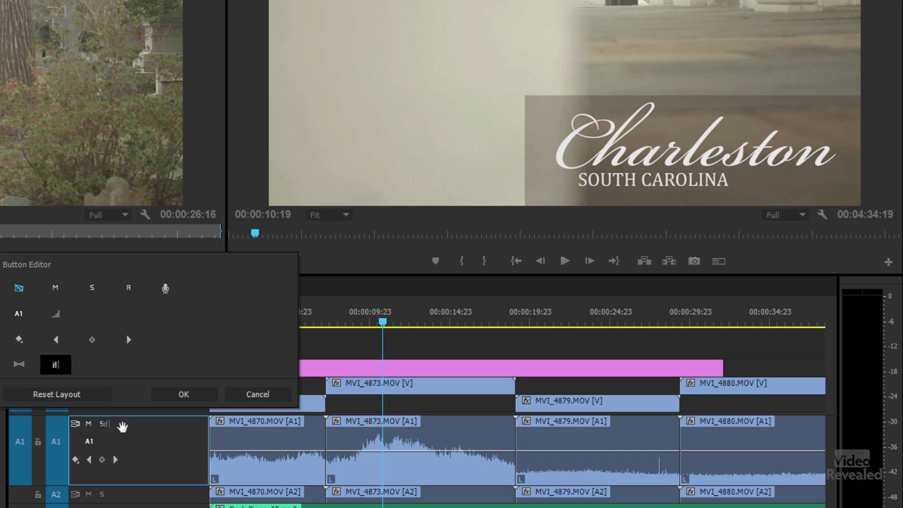
mouse_move(128, 425)
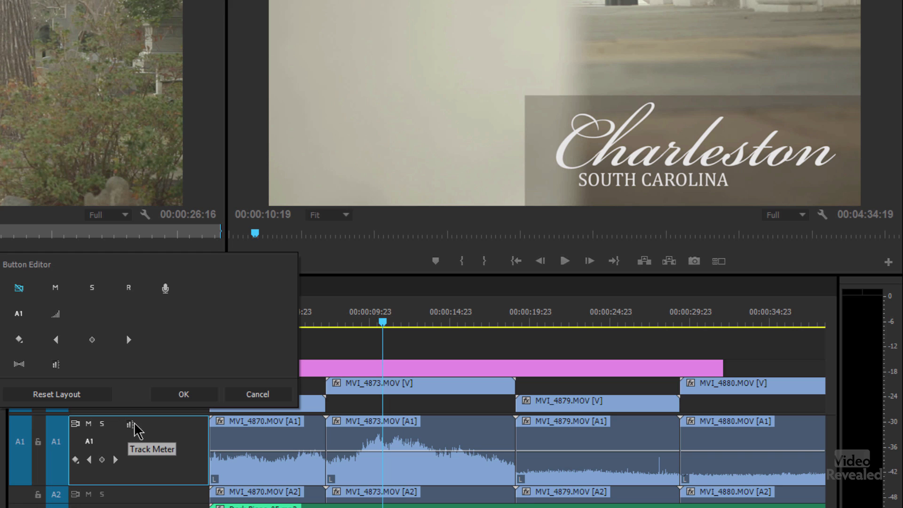
left_click(184, 394)
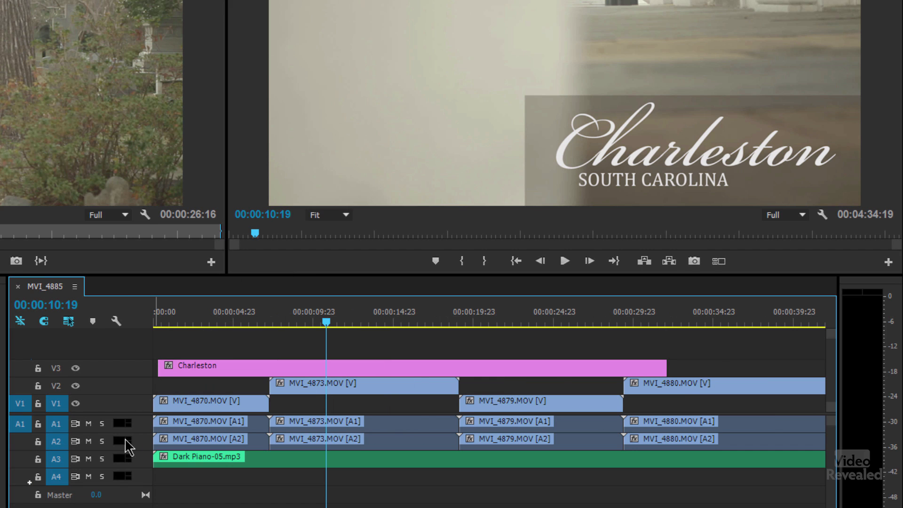